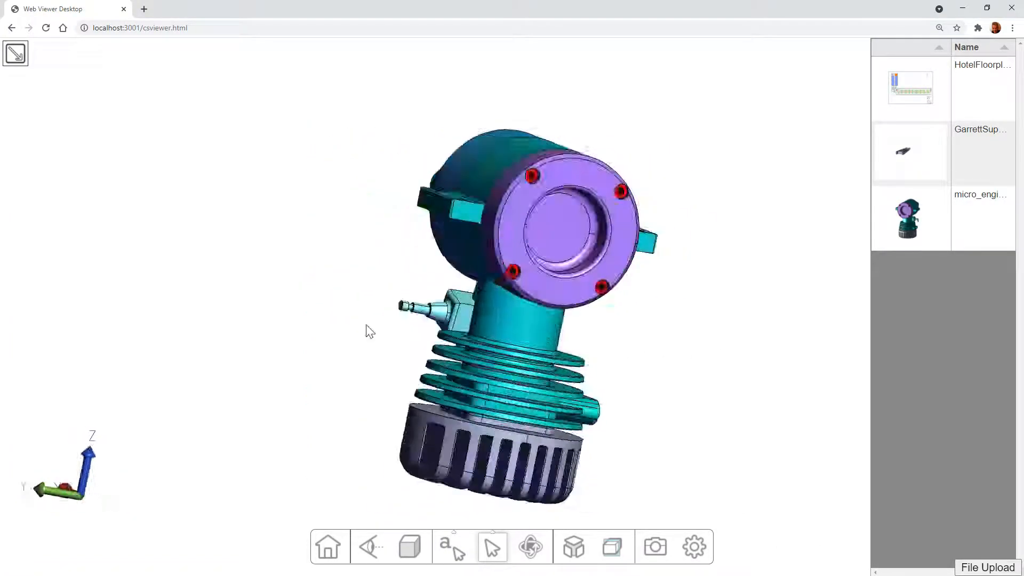
- Load the bracket model, upload new model files, and display the mountain house model
left_click(910, 152)
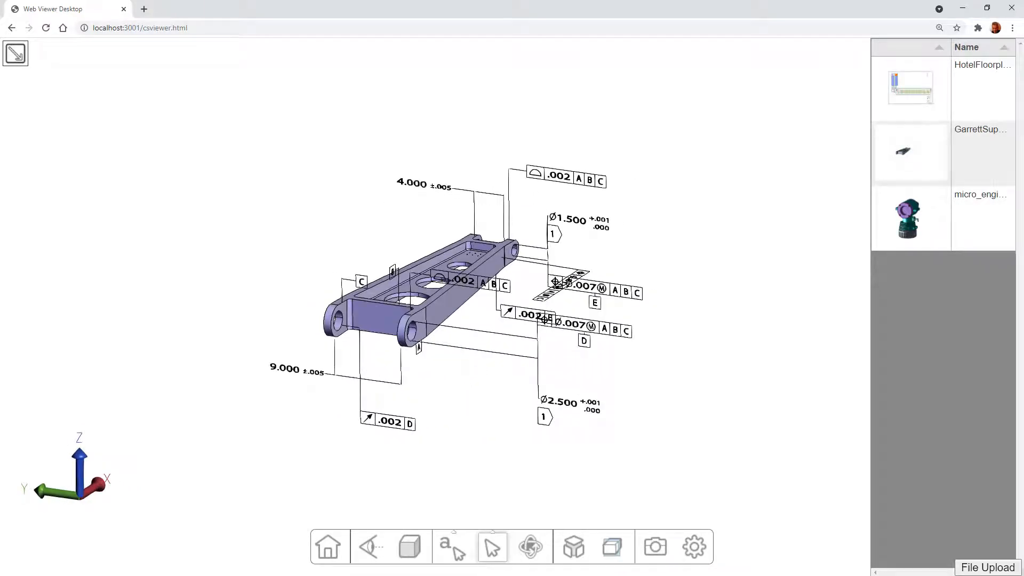
left_click(986, 566)
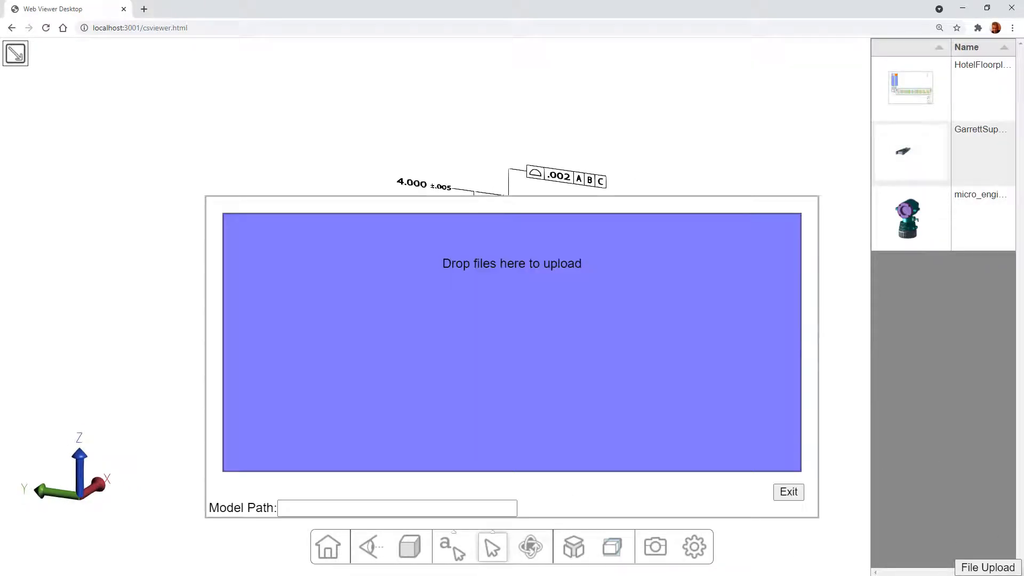
mouse_move(502, 378)
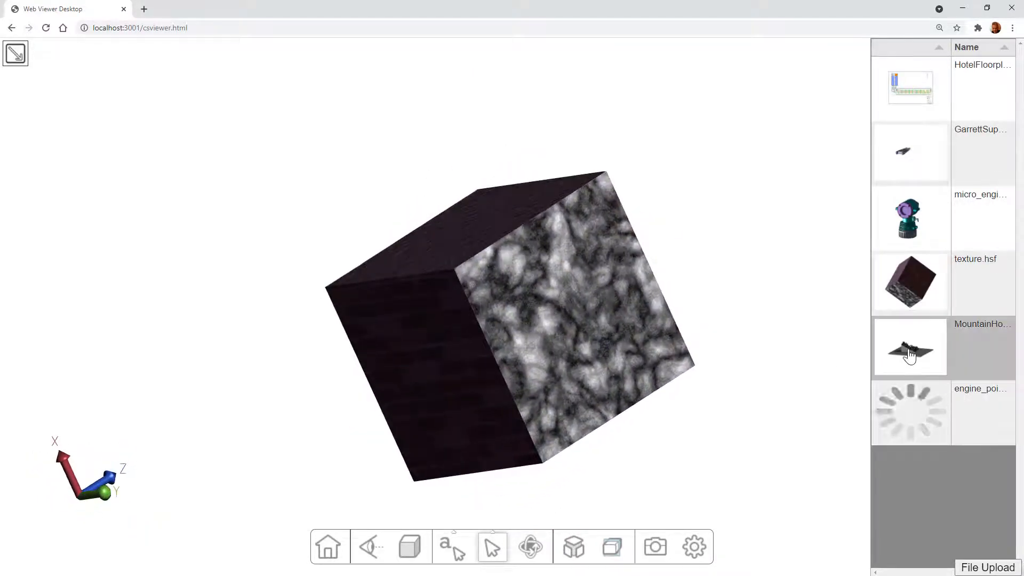
left_click(909, 346)
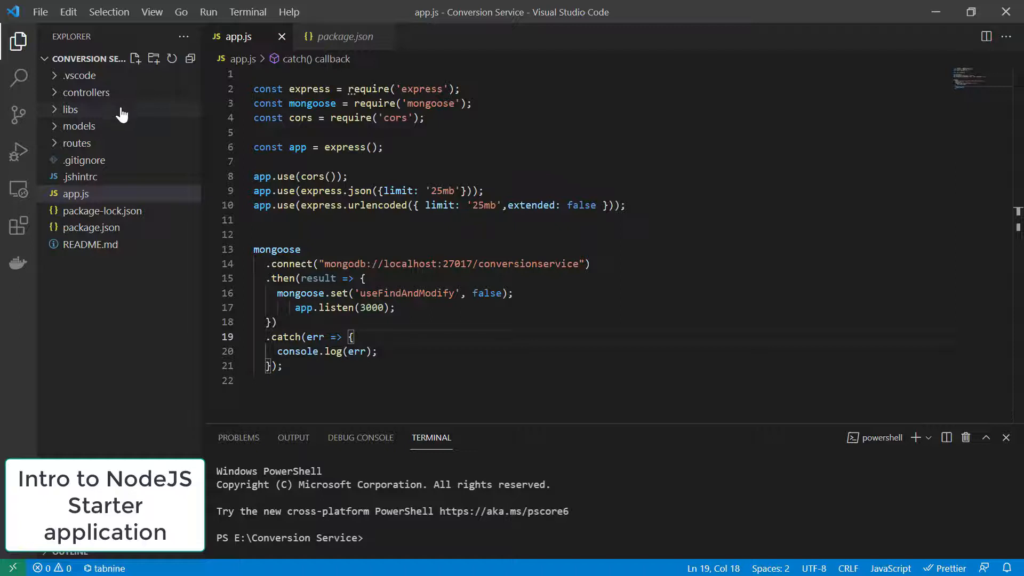
mouse_move(77, 138)
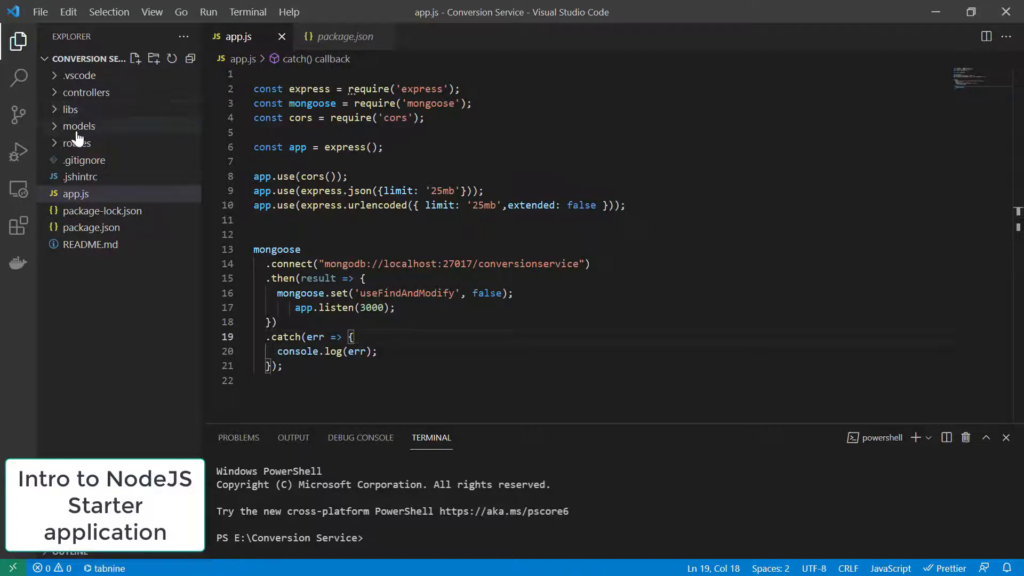
left_click(78, 143)
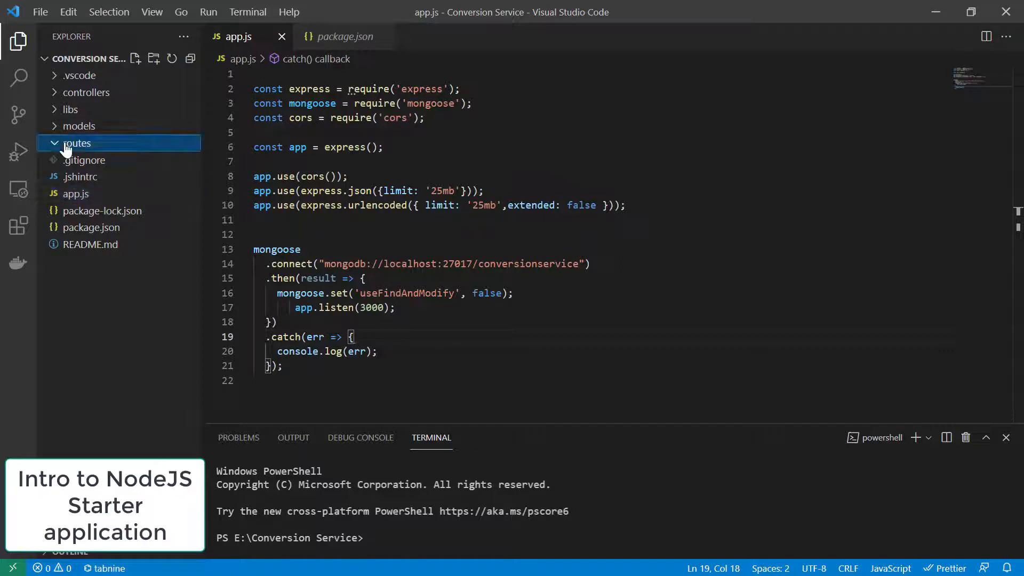
left_click(76, 143)
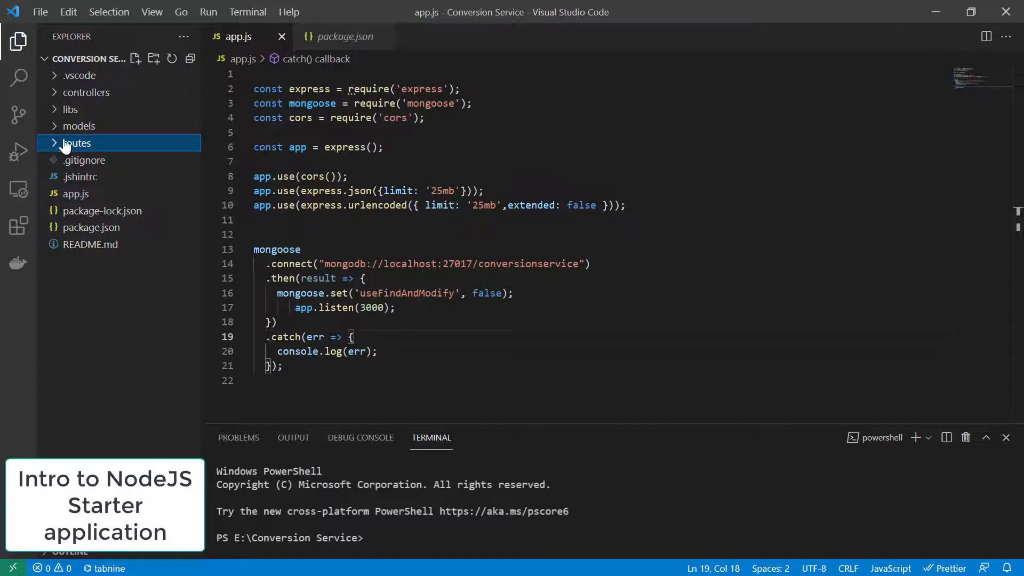
left_click(86, 92)
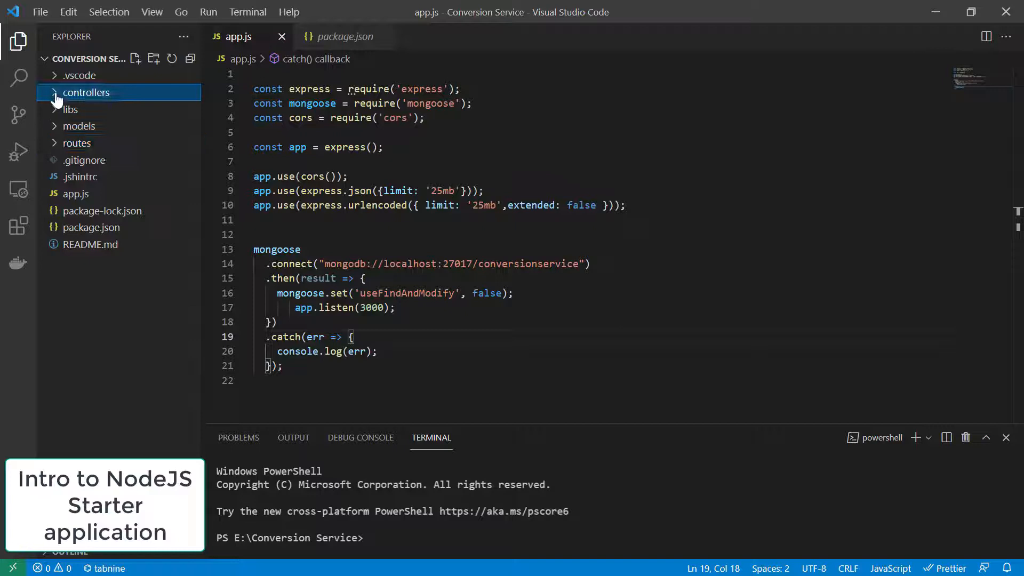
left_click(71, 108)
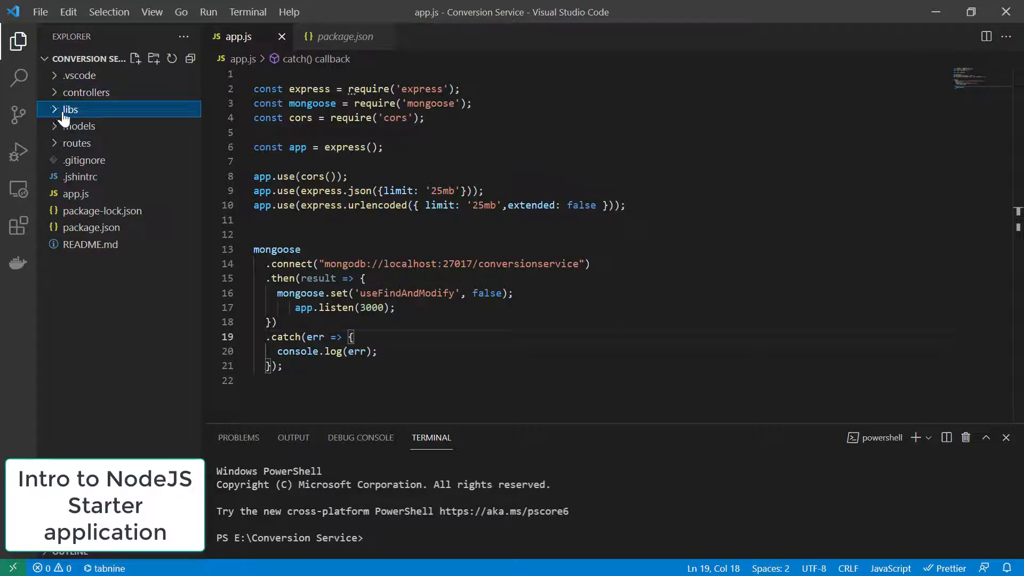
left_click(80, 125)
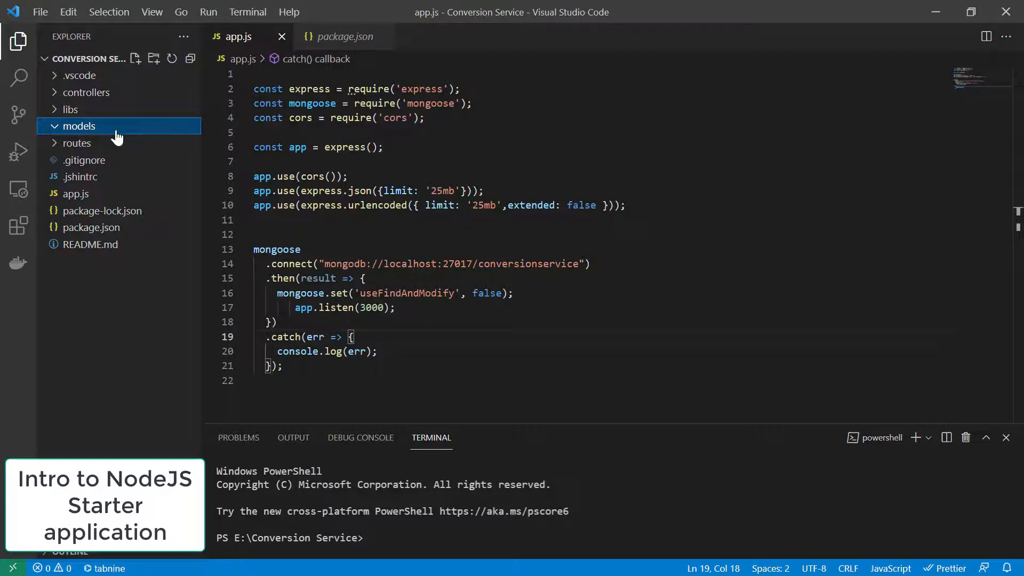
mouse_move(151, 188)
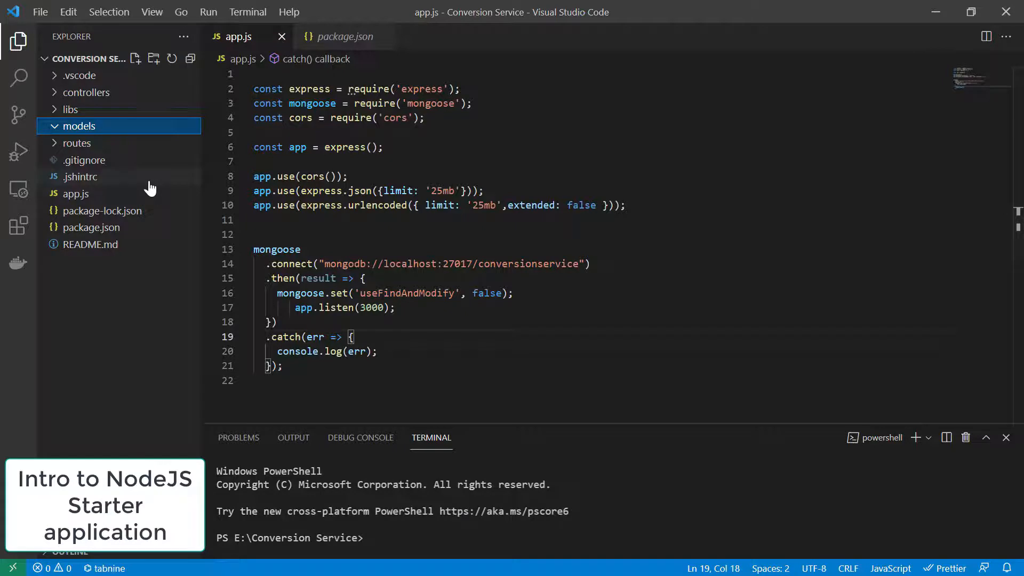
mouse_move(142, 201)
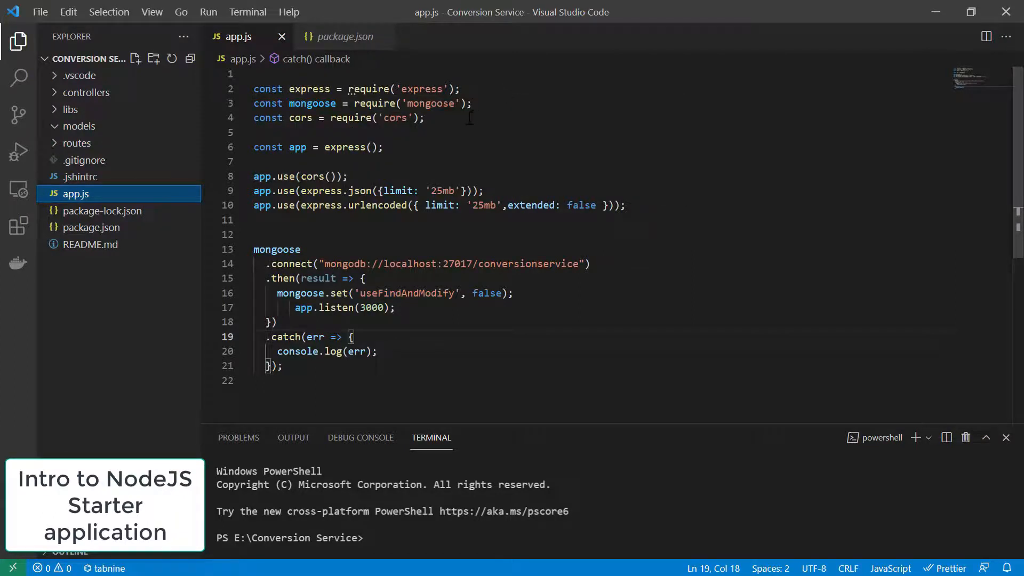
mouse_move(141, 255)
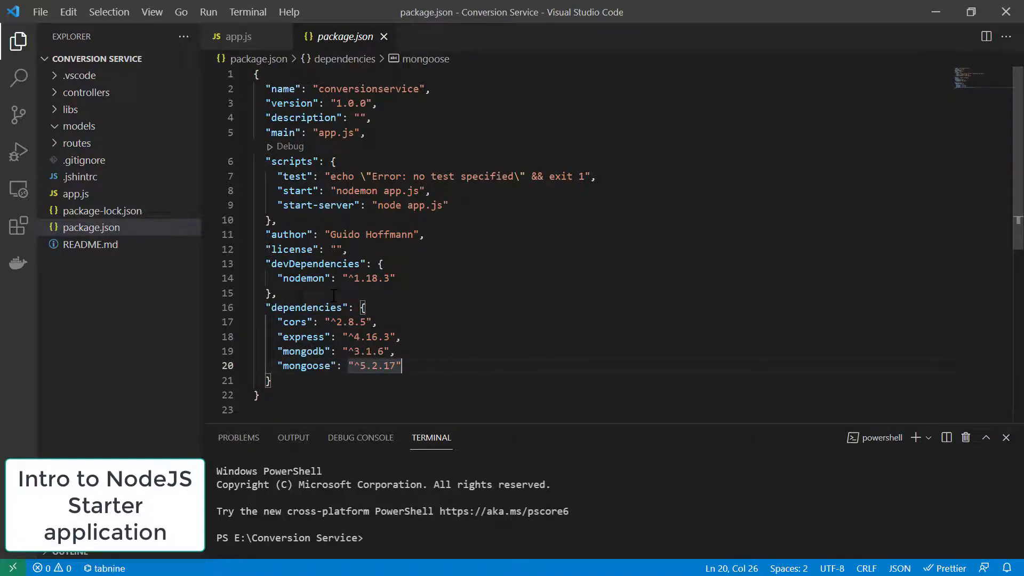
- Show the Installed extensions list including Docker, ESLint, jshint, Prettier, Remote - WSL and Tabnine
left_click(18, 227)
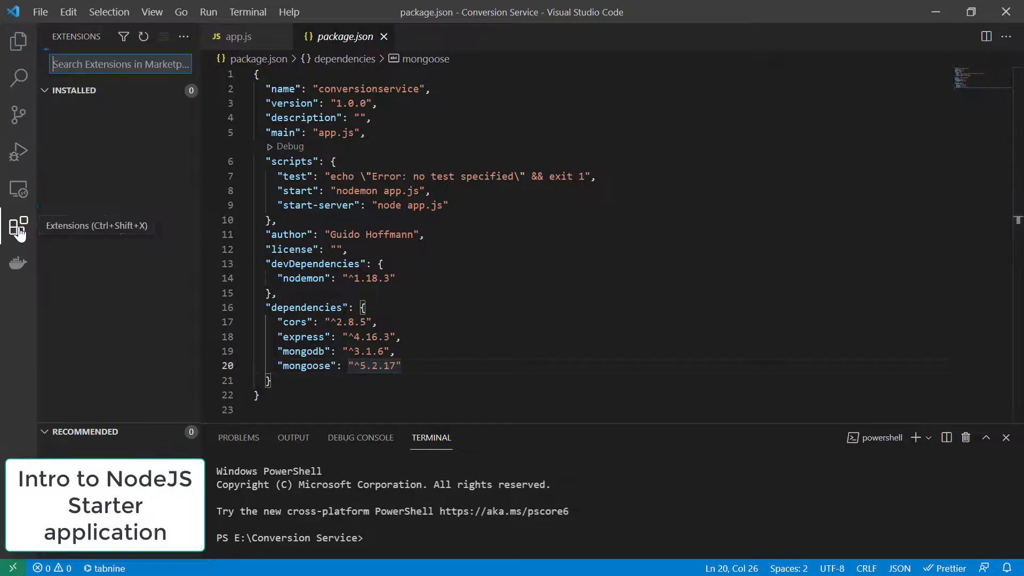
left_click(18, 225)
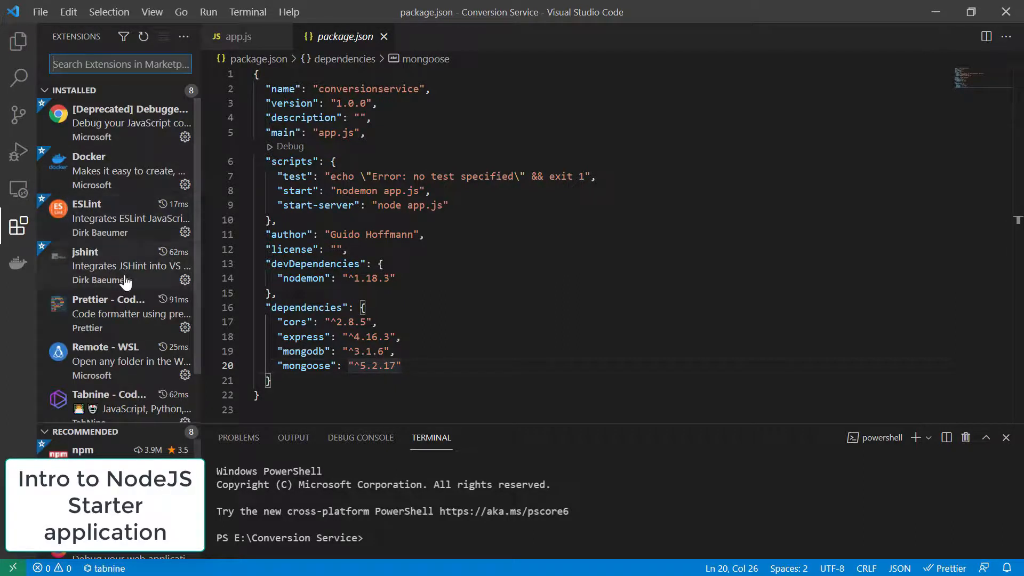
scroll("down", 3)
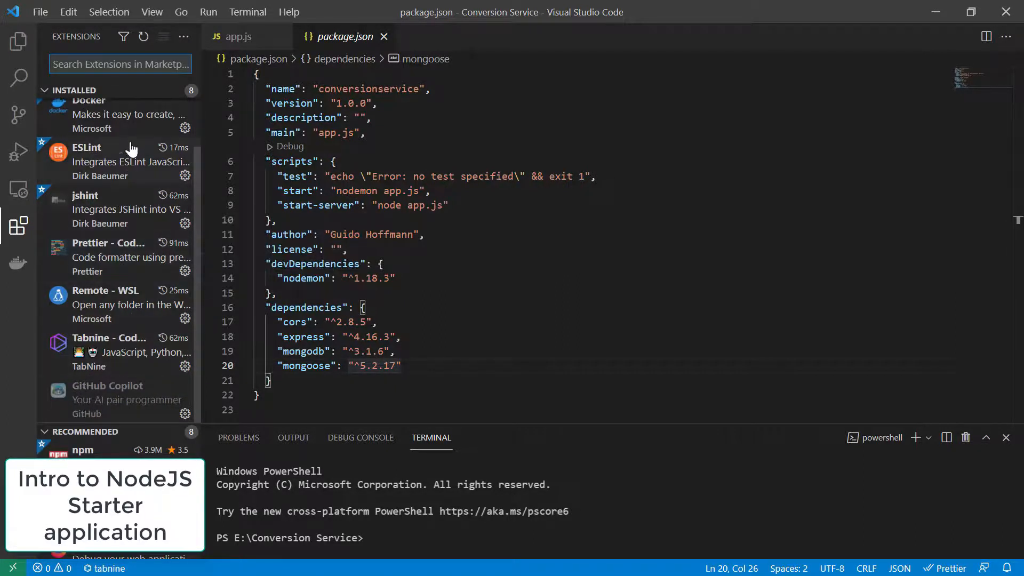
mouse_move(128, 258)
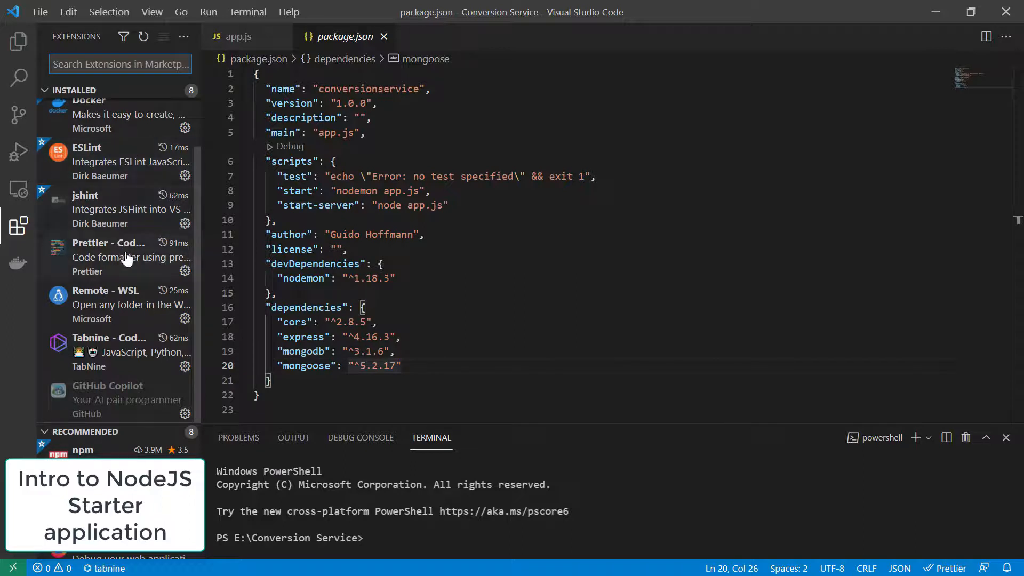
mouse_move(137, 317)
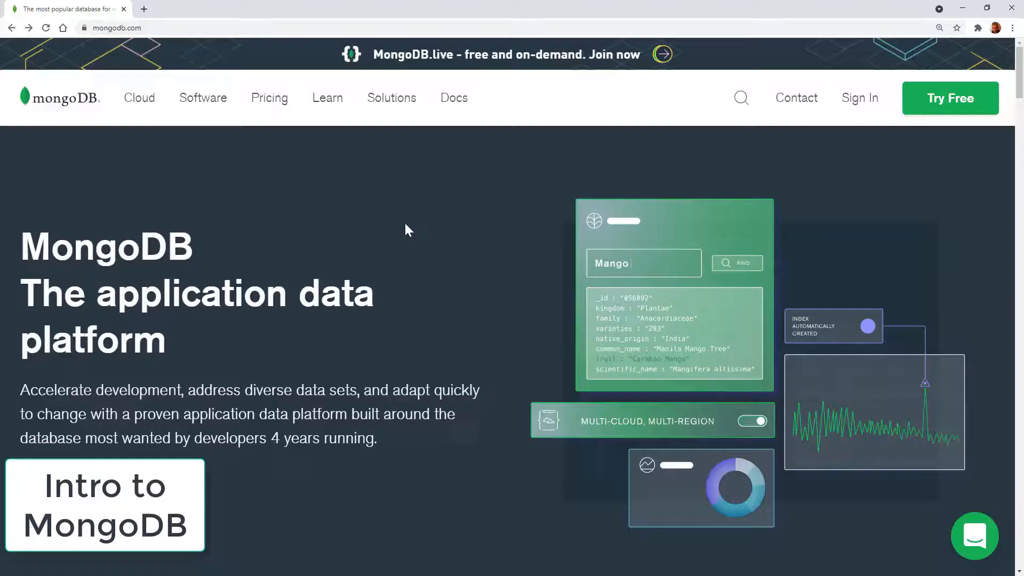
mouse_move(356, 231)
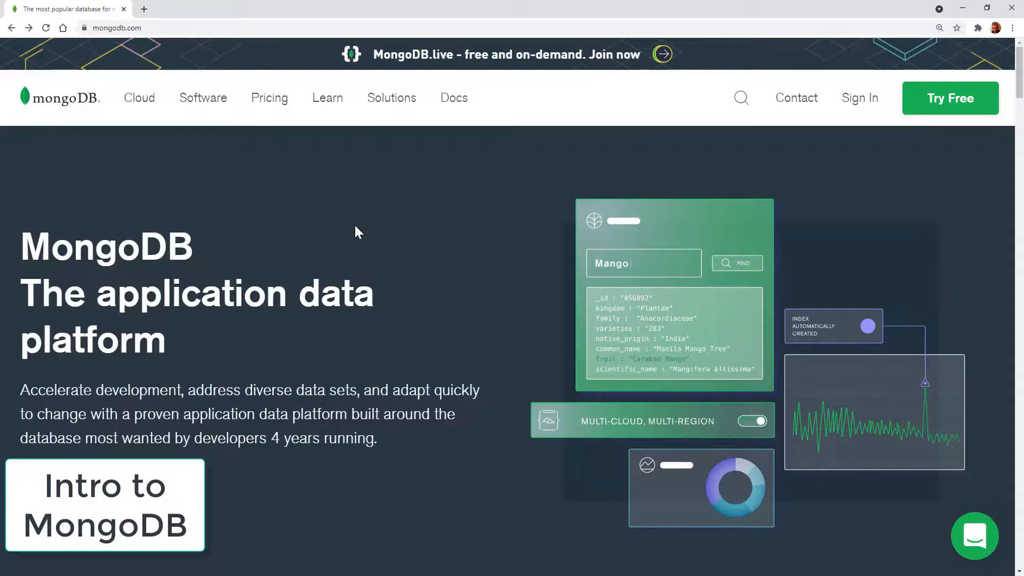
mouse_move(349, 191)
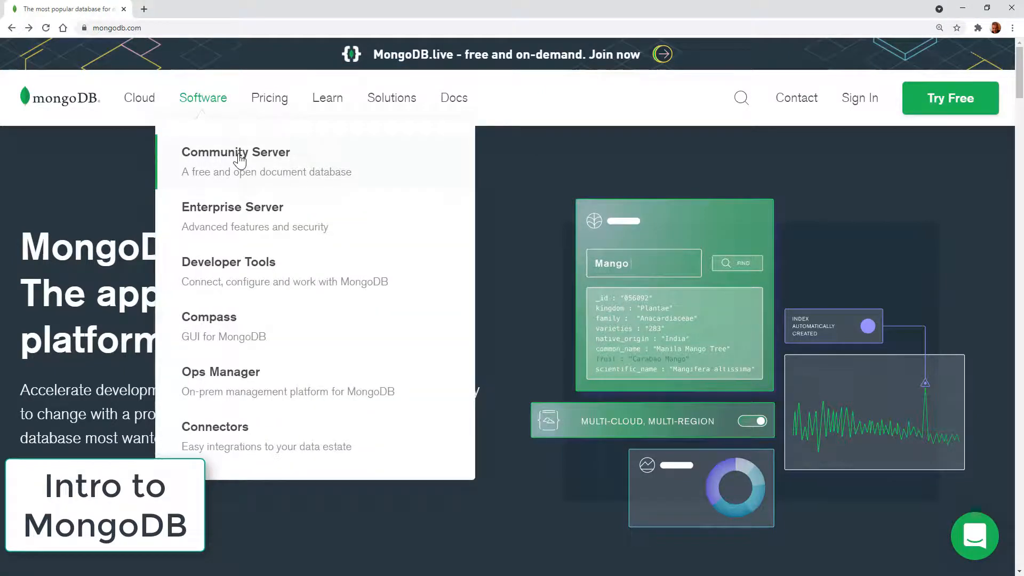
- Reach the Community Server download page offering MongoDB 5.0.2 msi for Windows
left_click(235, 152)
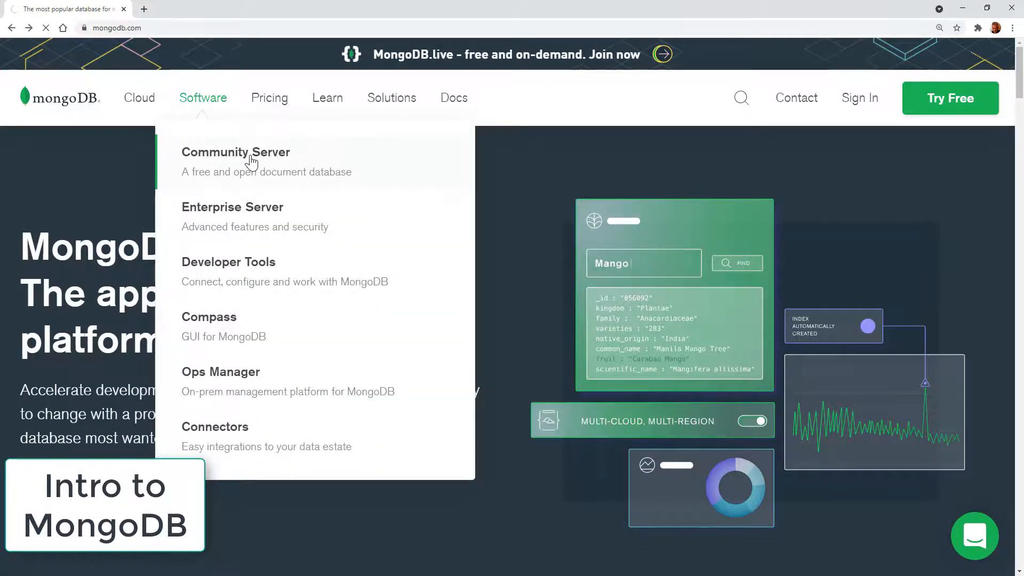
left_click(235, 152)
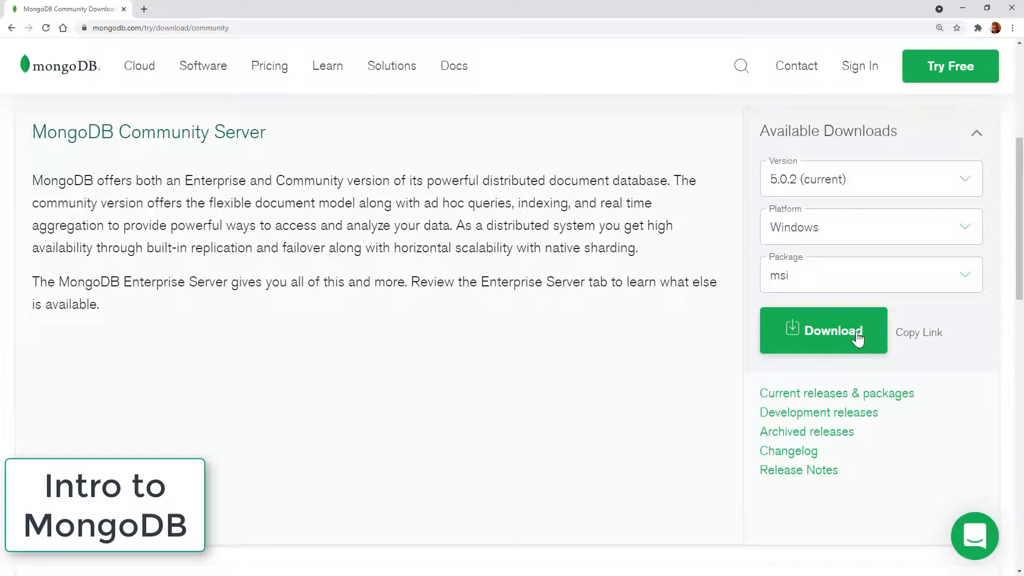
mouse_move(976, 74)
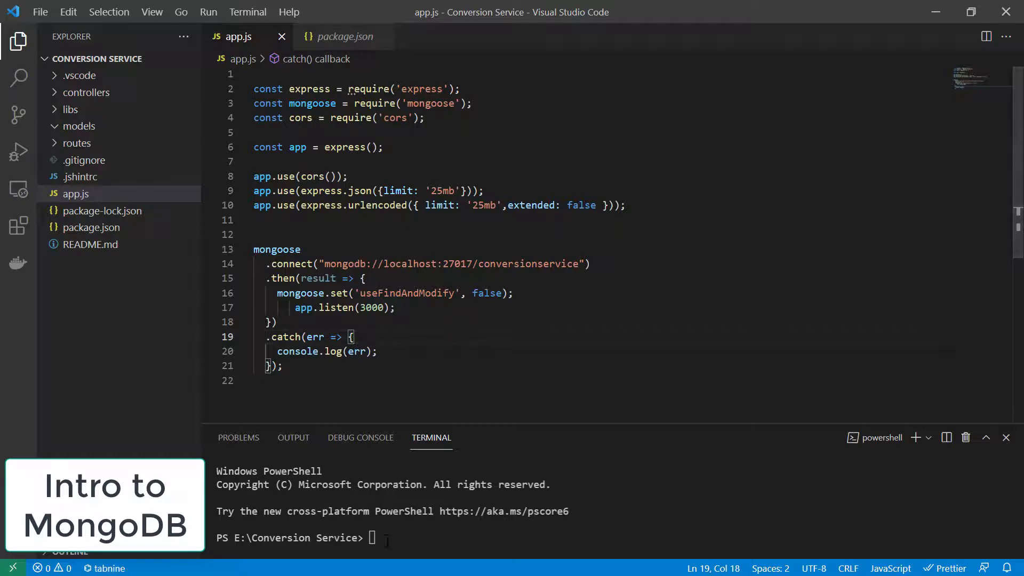
- Run mongod.exe with --dbpath "e:/mongodb/data", then start npm i in a second terminal
left_click(384, 537)
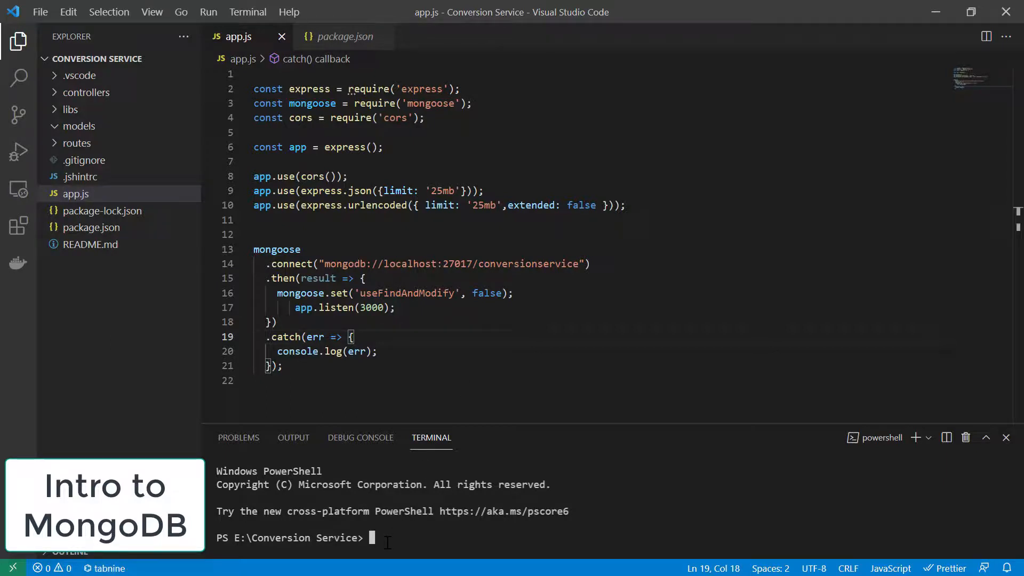
type("e:/mongodb/bin/mongod.exe --dbpath \"e:/mongodb/data\"")
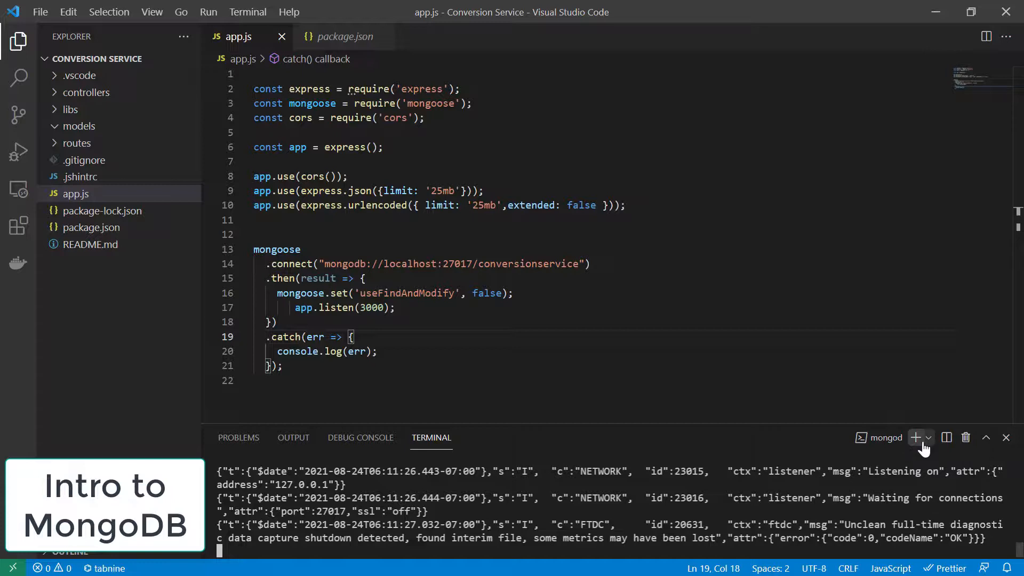
left_click(928, 437)
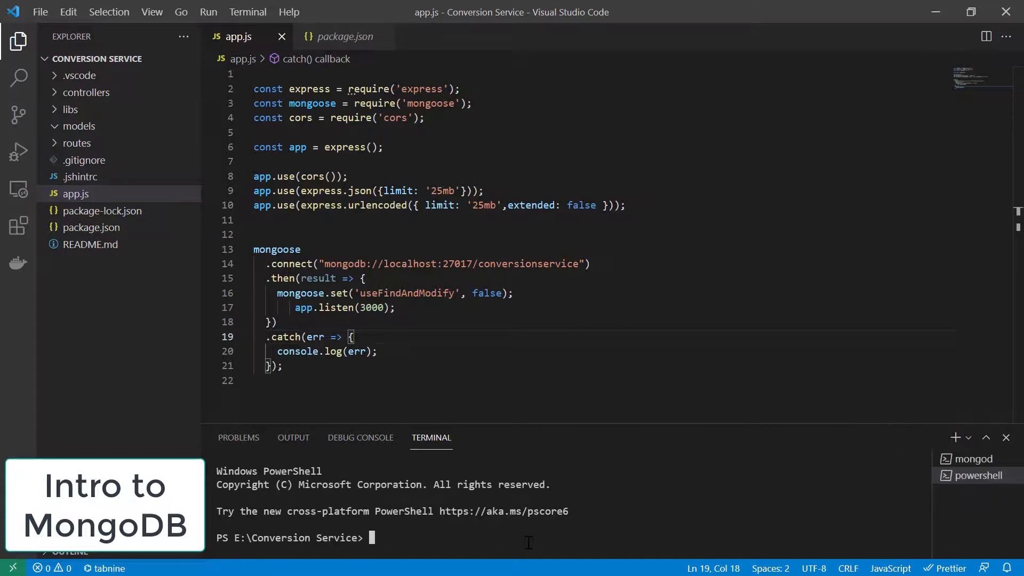
type("npm i")
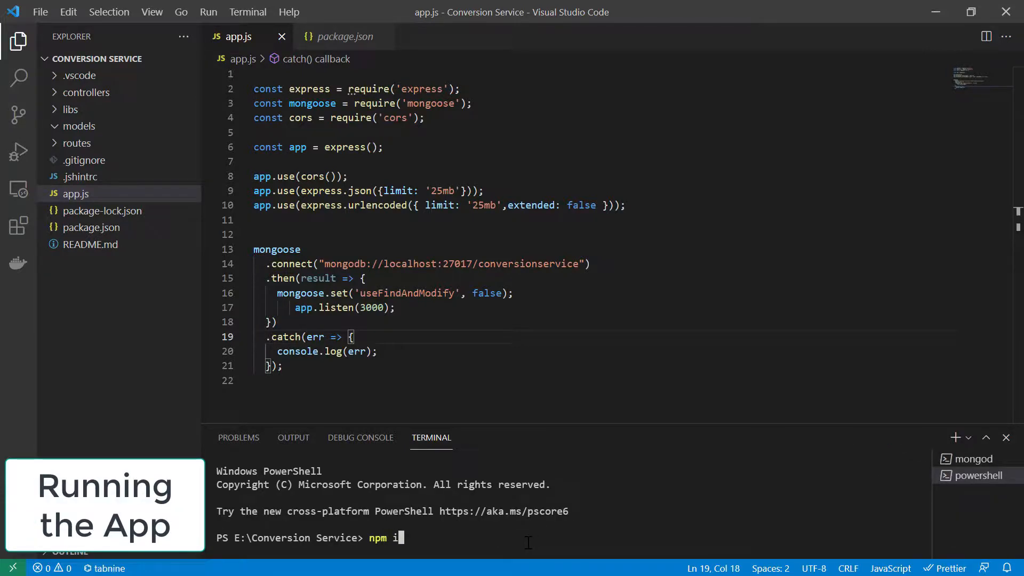